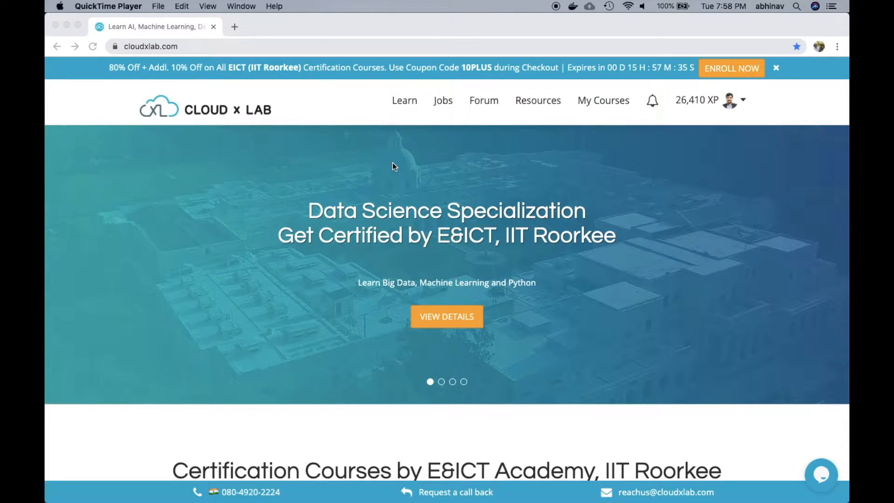
Scroll the home page down to the E&ICT Academy, IIT Roorkee certification courses.
scroll(down, 3)
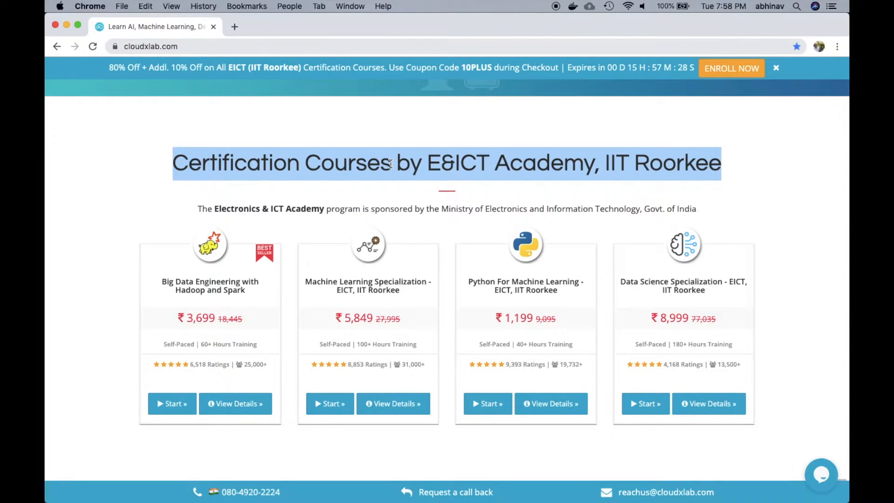
mouse_move(557, 207)
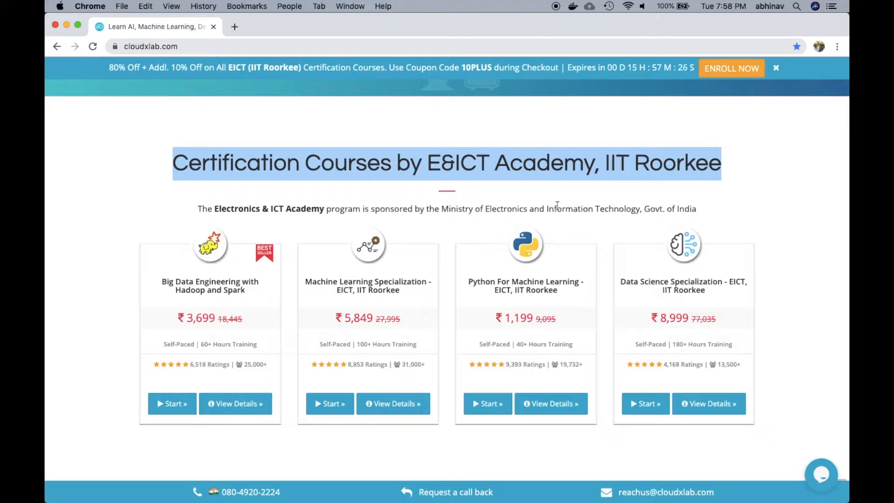
scroll(down, 3)
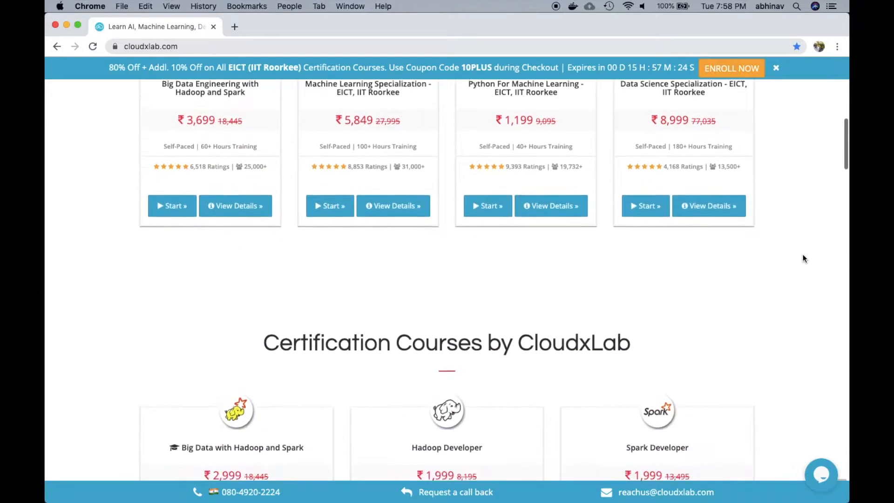
scroll(down, 3)
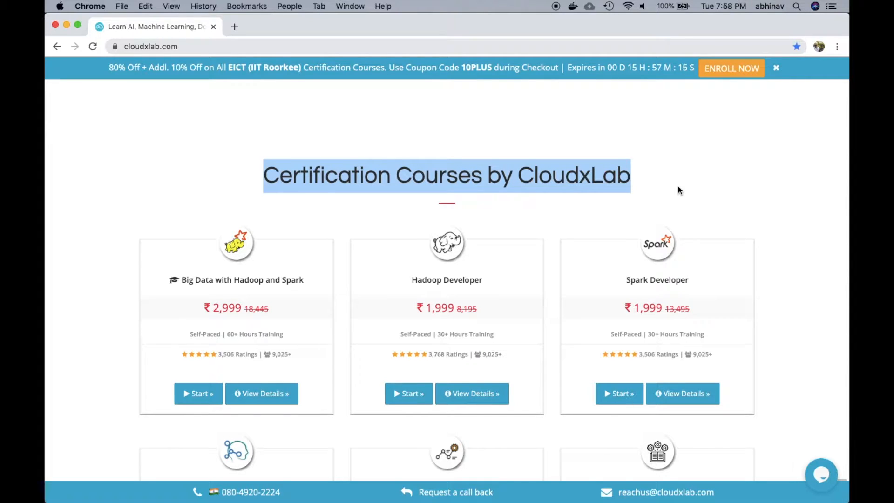
mouse_move(767, 232)
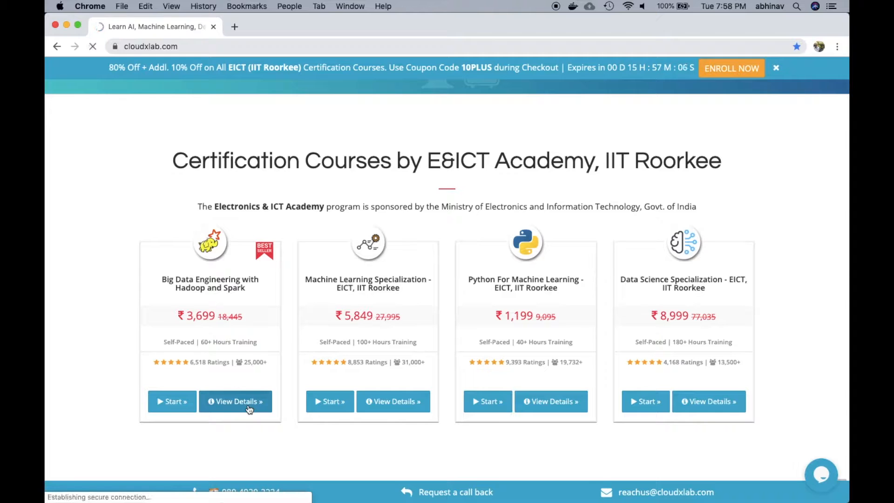
Open the Big Data Engineering with Hadoop and Spark course details and scroll through them.
click(236, 401)
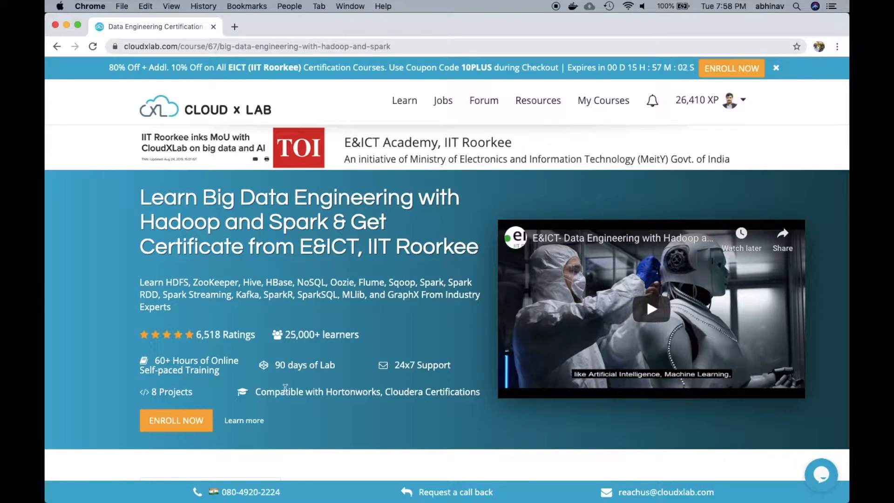
scroll(down, 3)
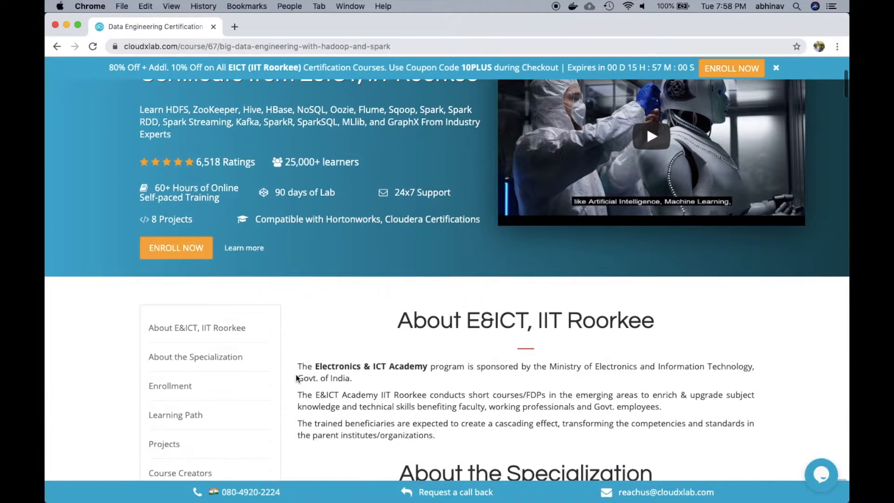
scroll(down, 3)
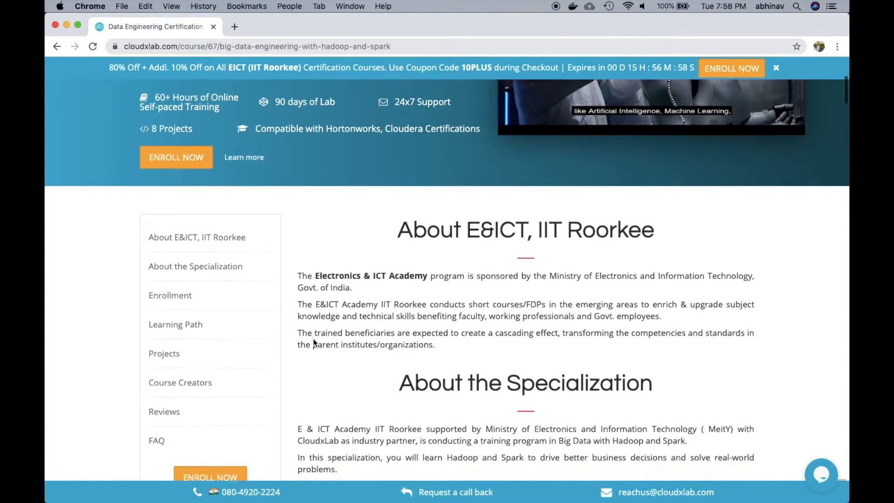
scroll(down, 3)
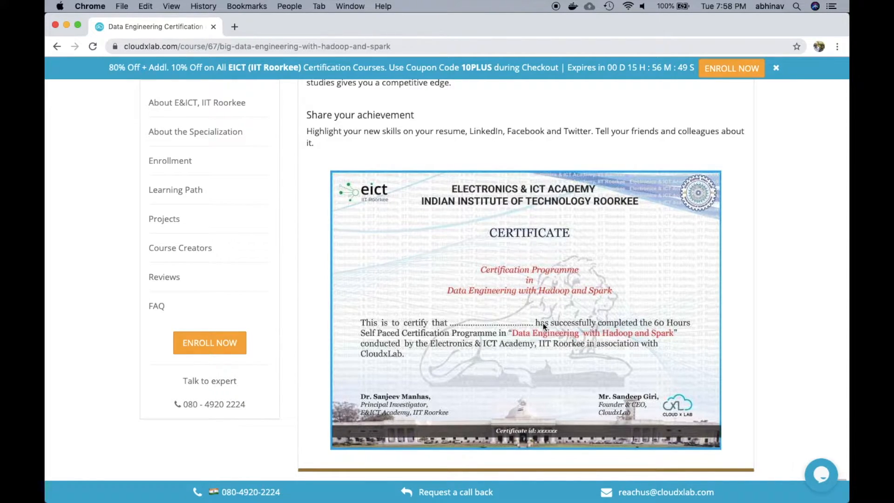
Browse the course's Projects and Learning Path sections.
click(163, 218)
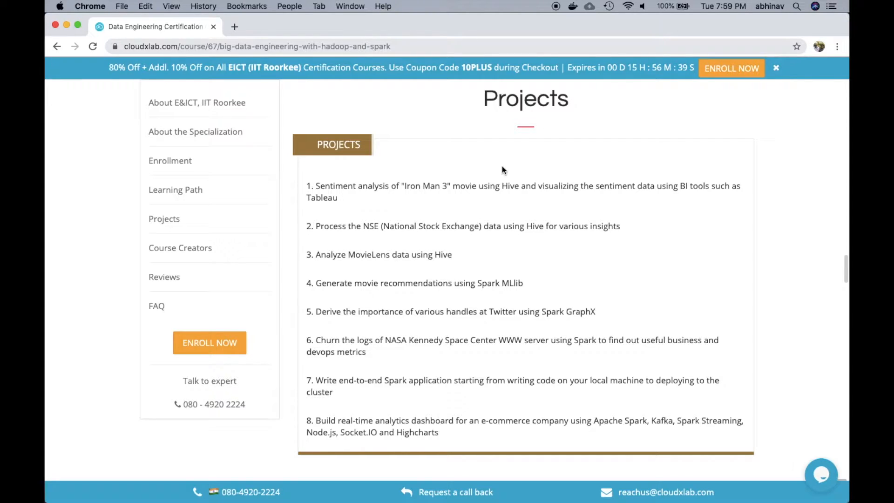
click(175, 189)
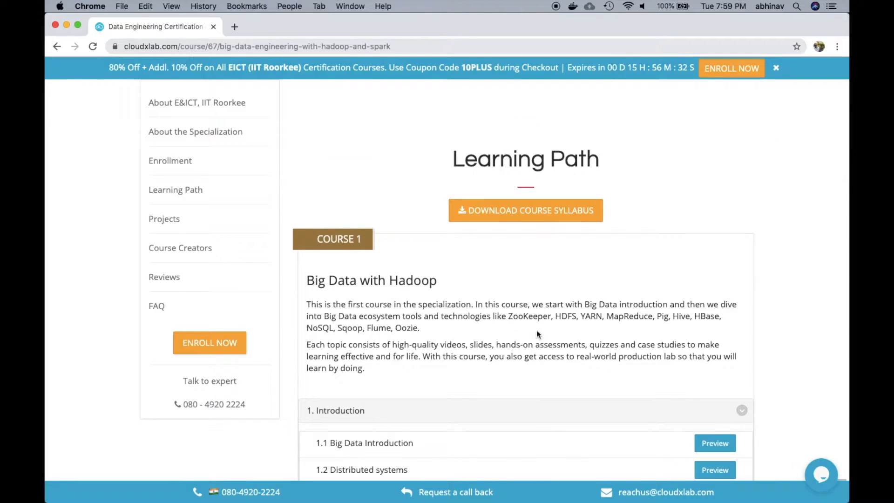
scroll(down, 3)
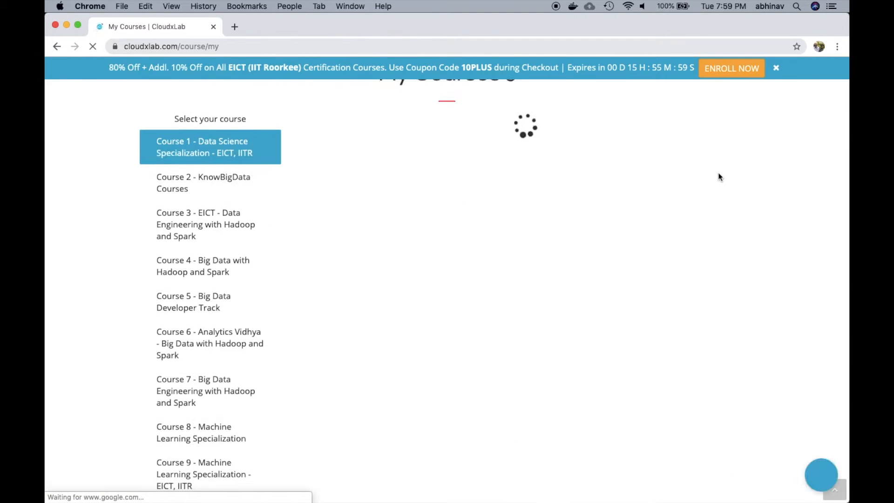
Switch from Data Science Specialization to another course and scroll Linux Basics to its learning items.
click(210, 147)
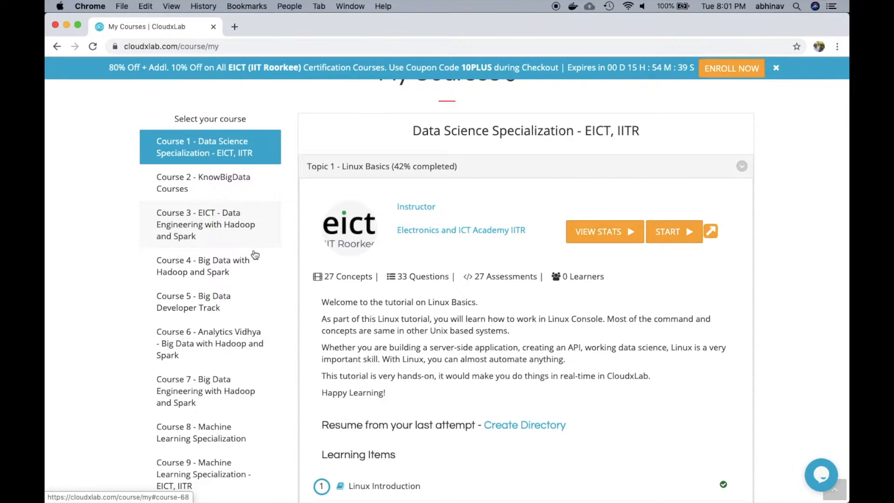
mouse_move(242, 228)
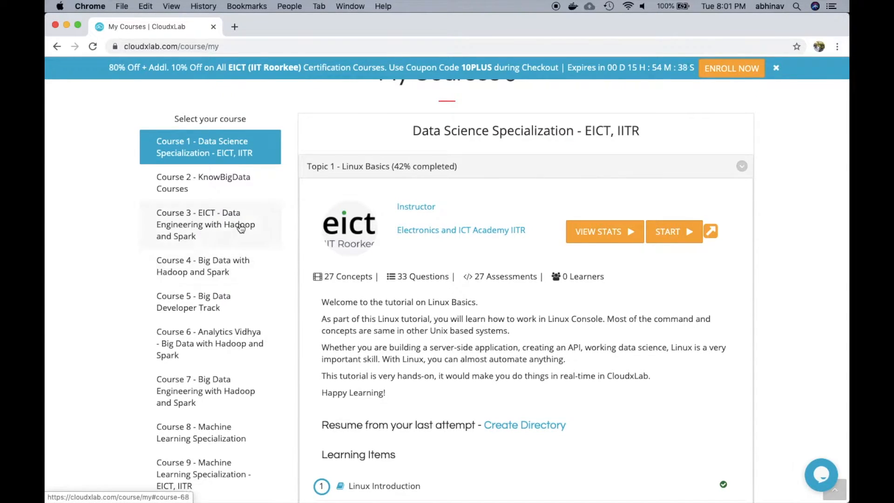
click(205, 224)
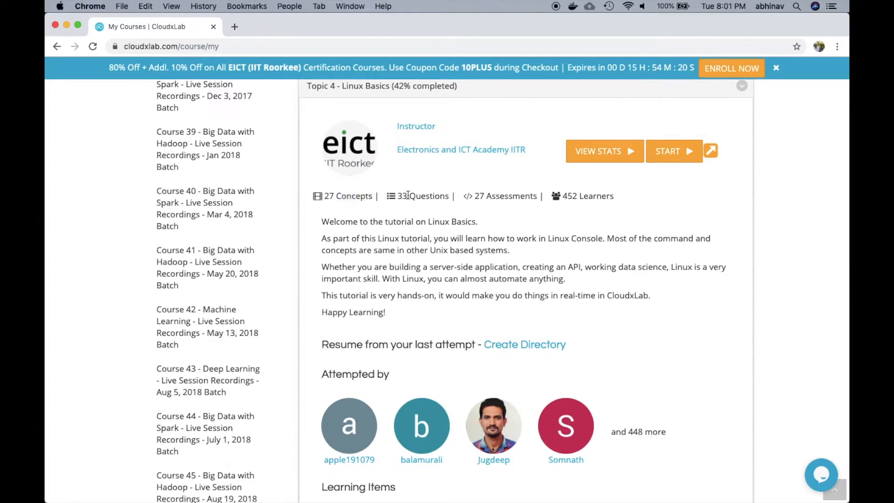
double_click(429, 196)
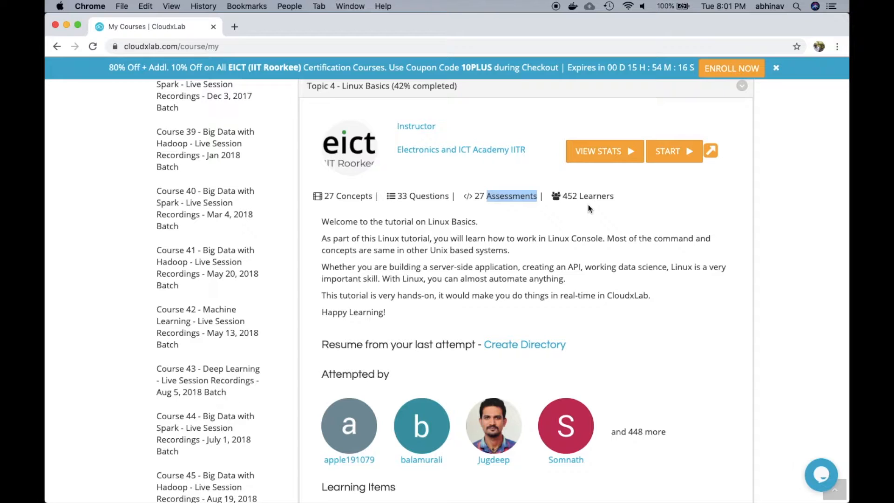
scroll(down, 3)
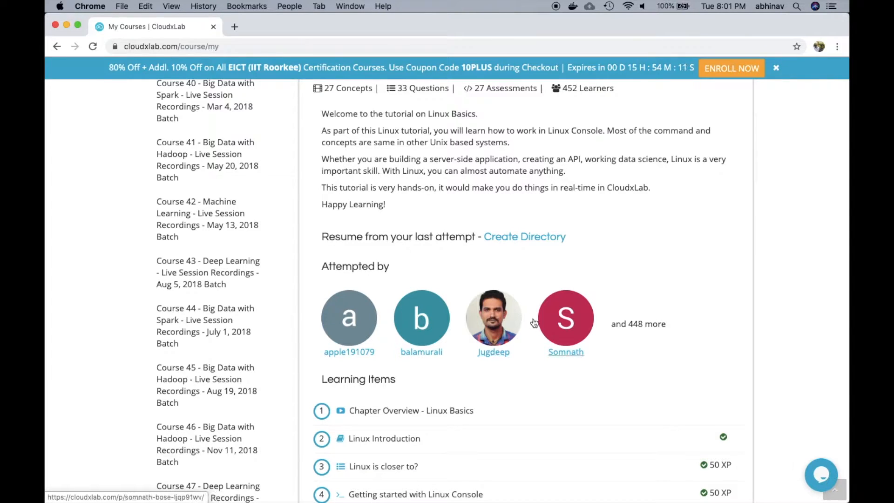
scroll(down, 3)
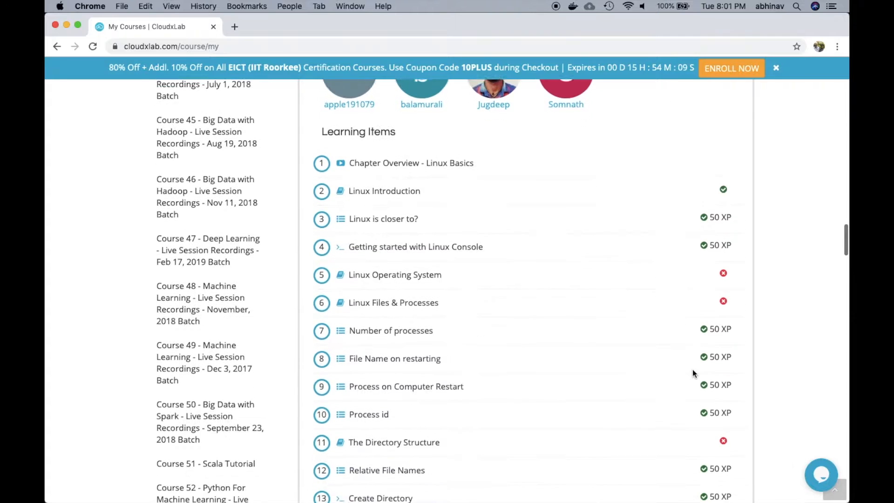
scroll(down, 3)
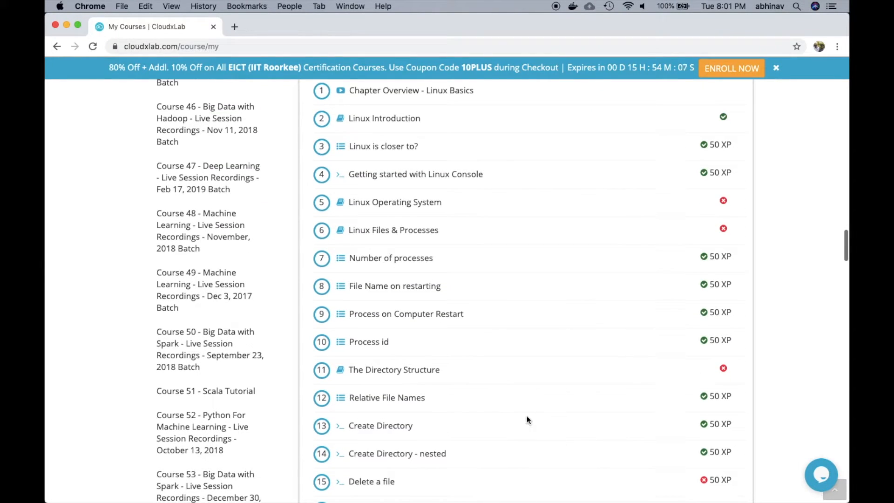
Open learning item 13, 'Create Directory', with its Jupyter console playground.
click(380, 425)
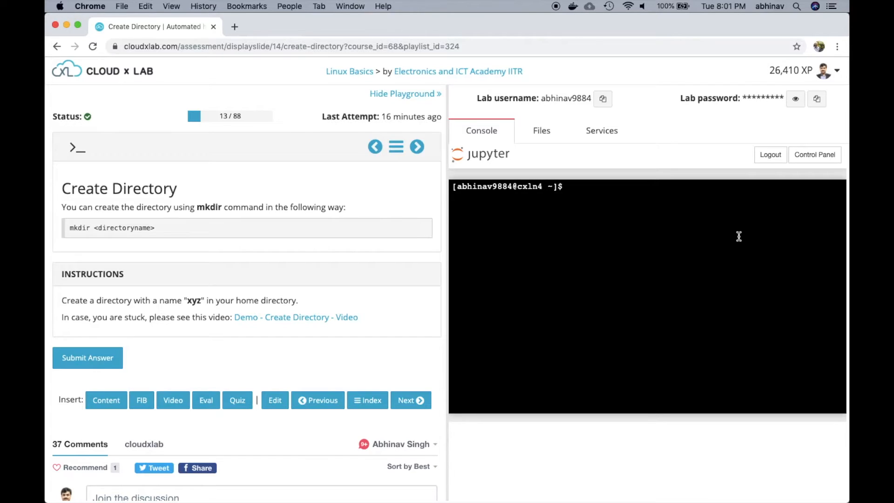
mouse_move(638, 247)
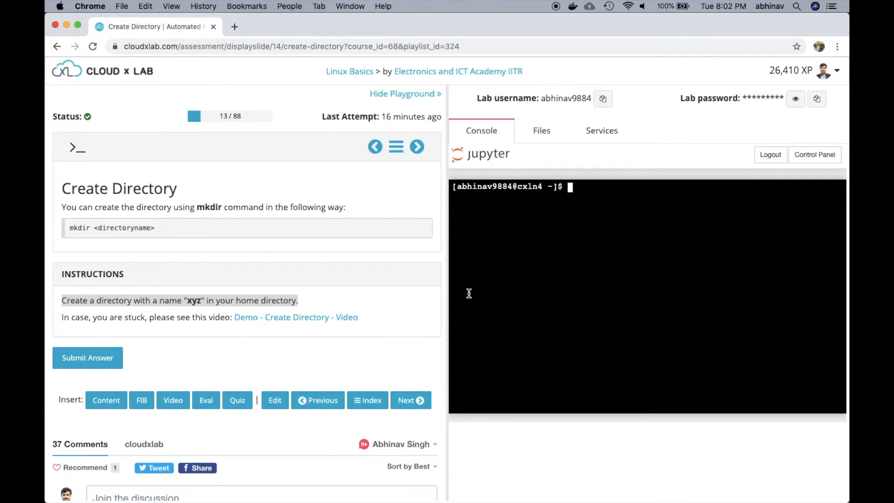
Run mkdir xyz in the console, resubmit to pass, and choose Stay here.
click(87, 357)
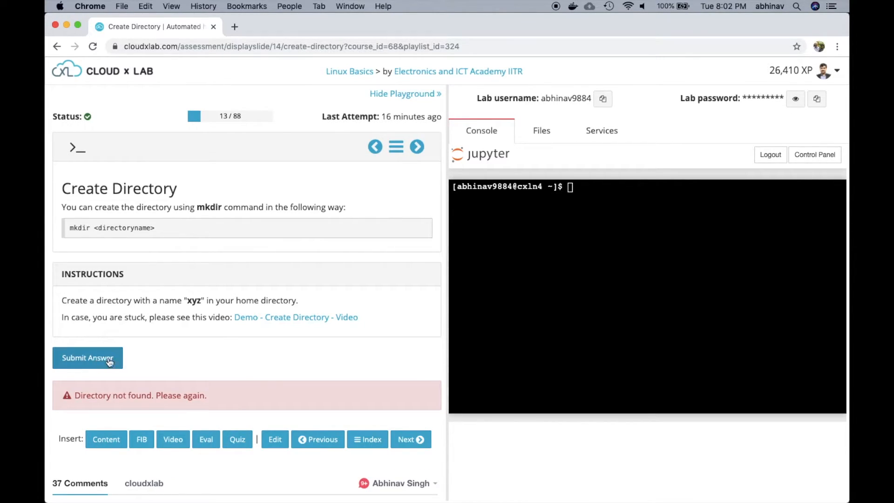
mouse_move(200, 361)
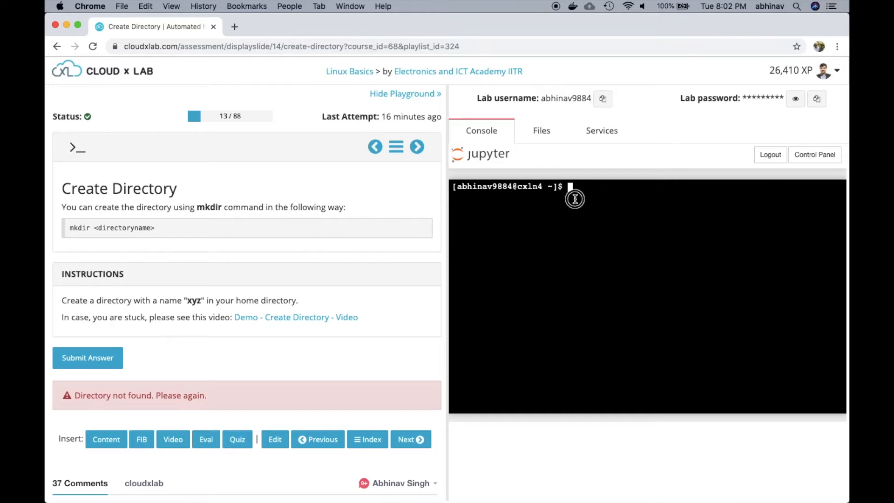
text(mkdir xyz)
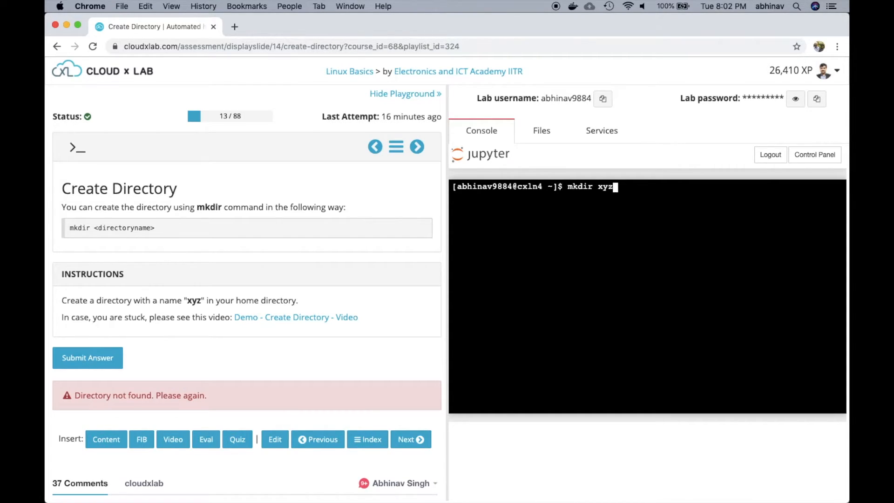
click(87, 358)
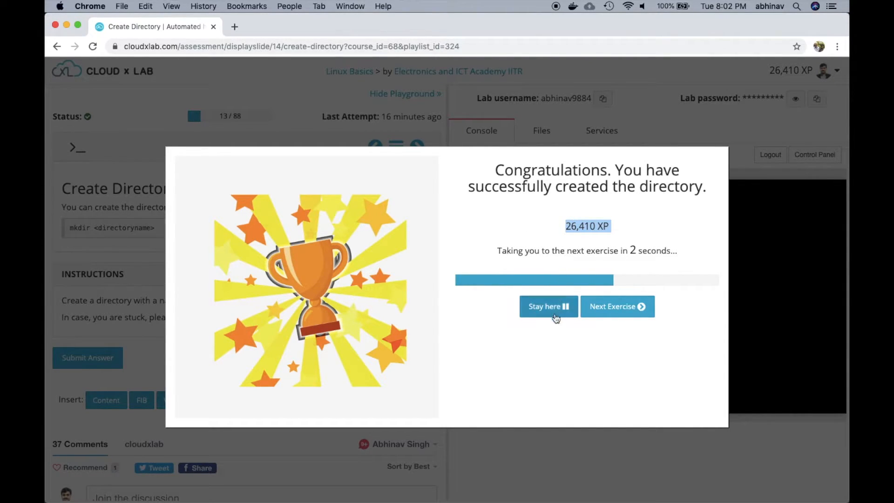
click(543, 307)
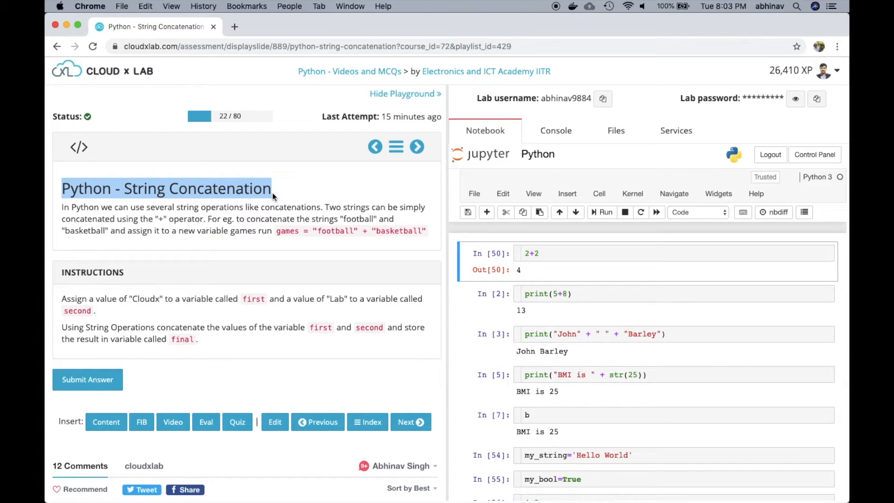
Scroll the String Concatenation notebook and highlight the variable name 'final' in the instructions.
scroll(down, 3)
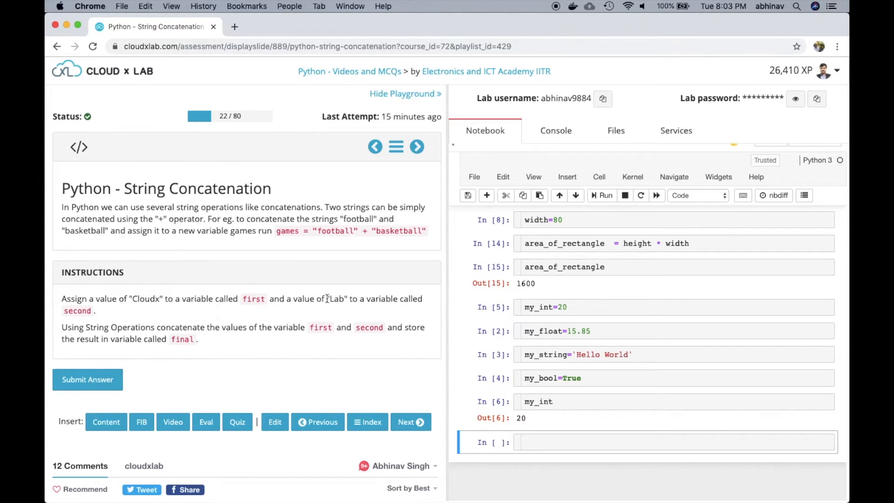
double_click(77, 310)
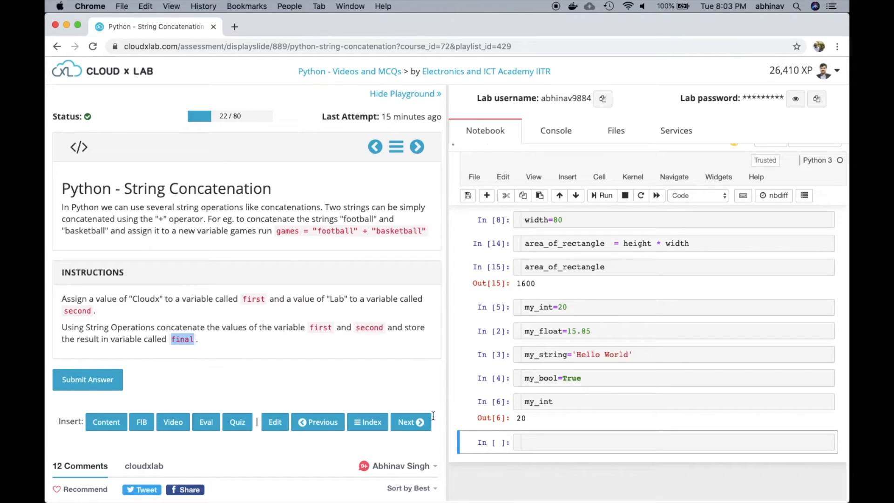
Fix the value of first to 'Cloudx' and resubmit until the concatenation check passes.
click(672, 442)
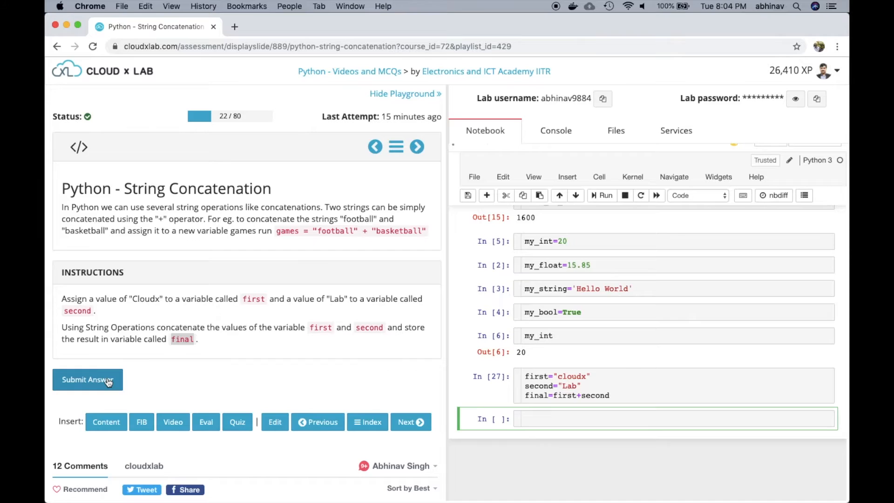
click(87, 379)
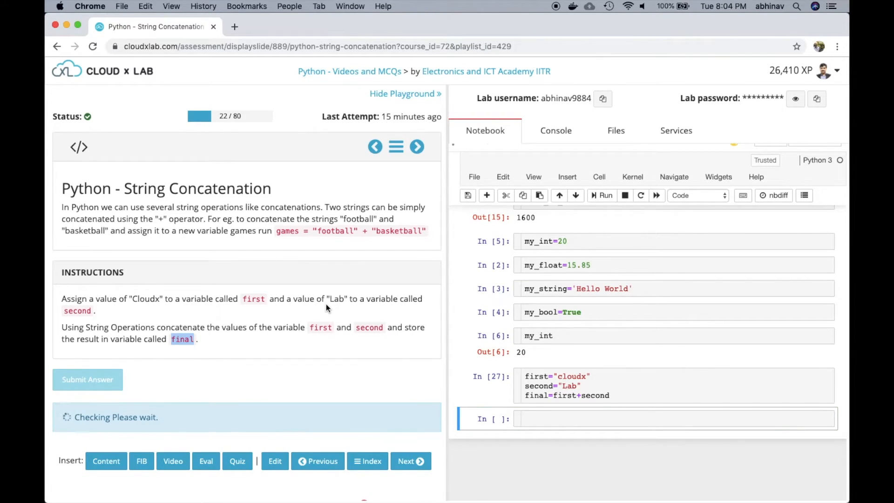
click(87, 379)
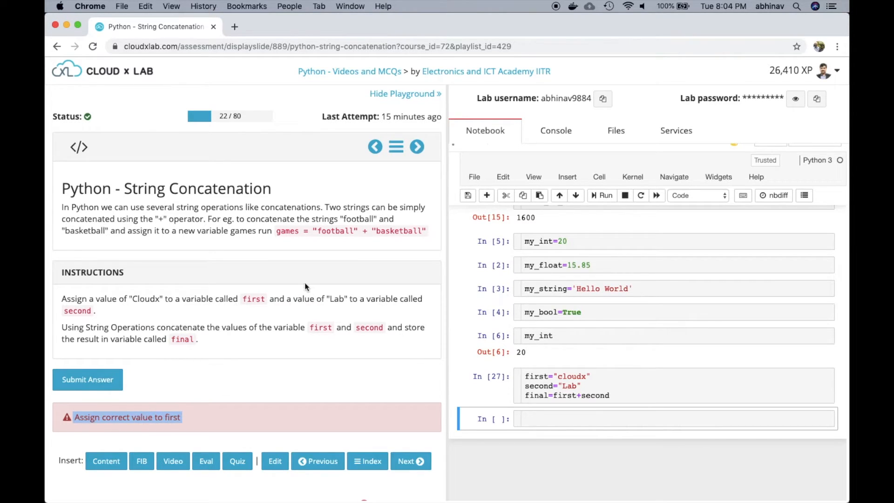
double_click(253, 297)
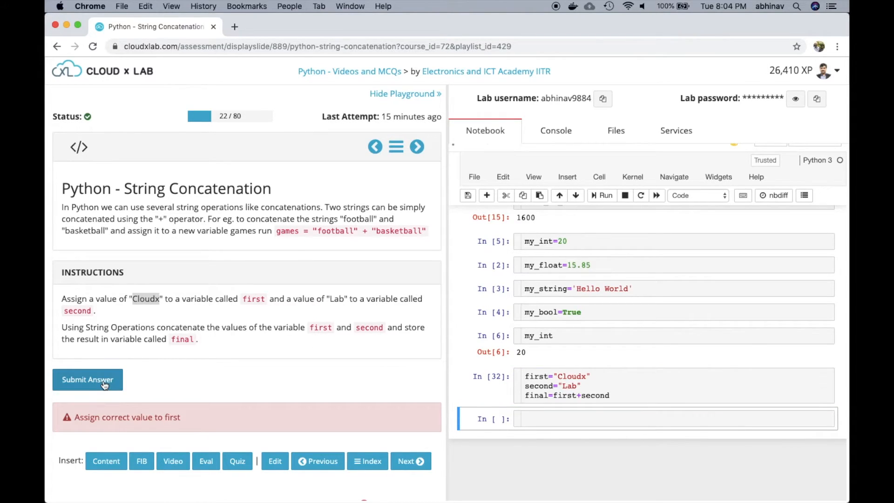
click(87, 379)
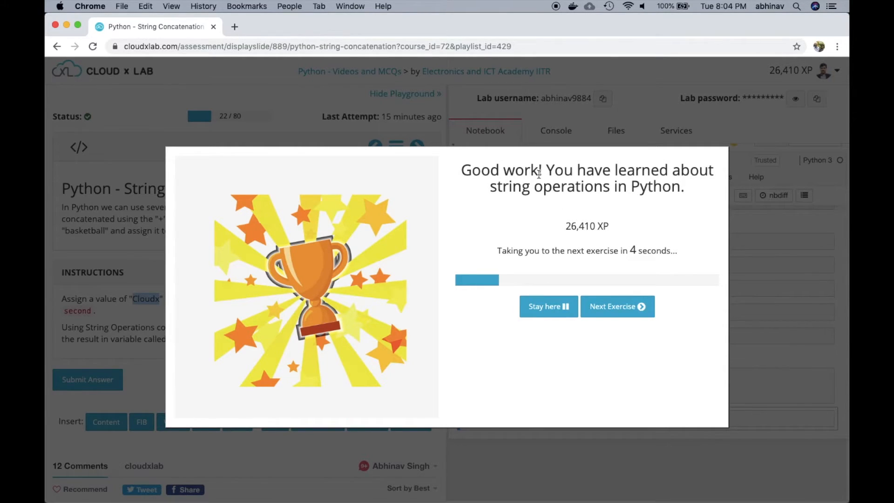
drag(539, 170, 687, 187)
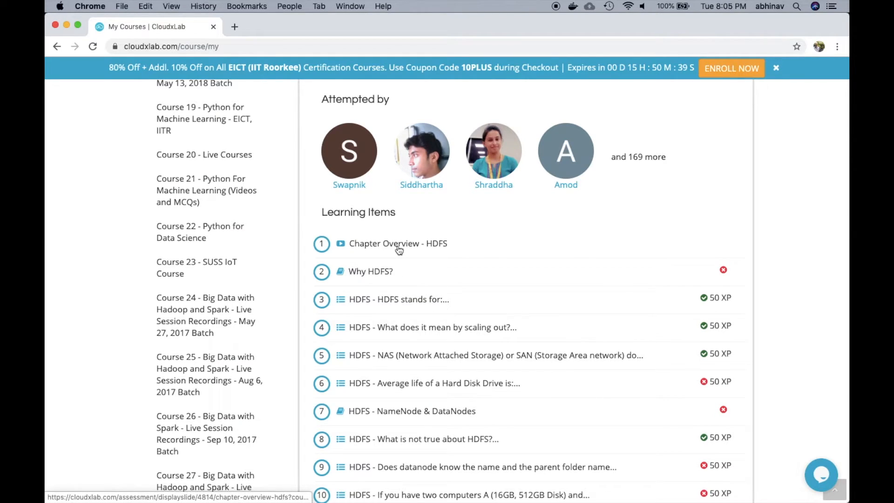
Open Chapter Overview - HDFS, go to the metadata question, and submit Namenode.
click(397, 243)
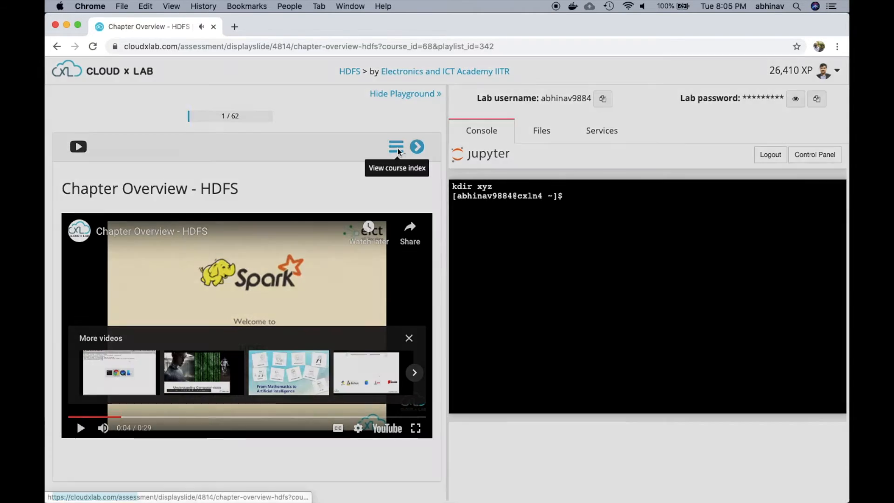
click(395, 147)
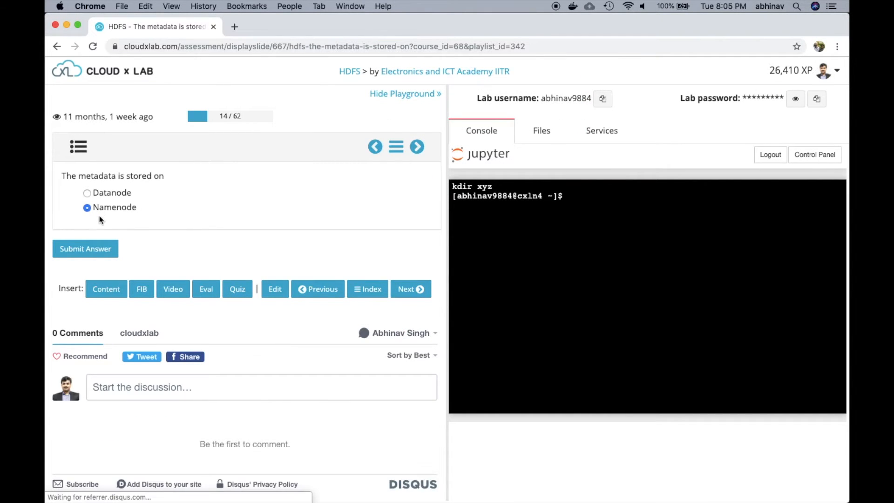
click(85, 248)
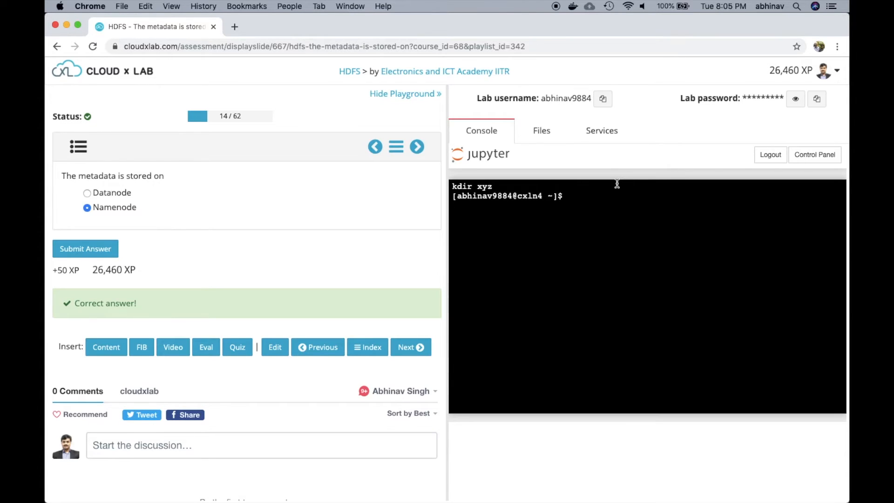
mouse_move(798, 118)
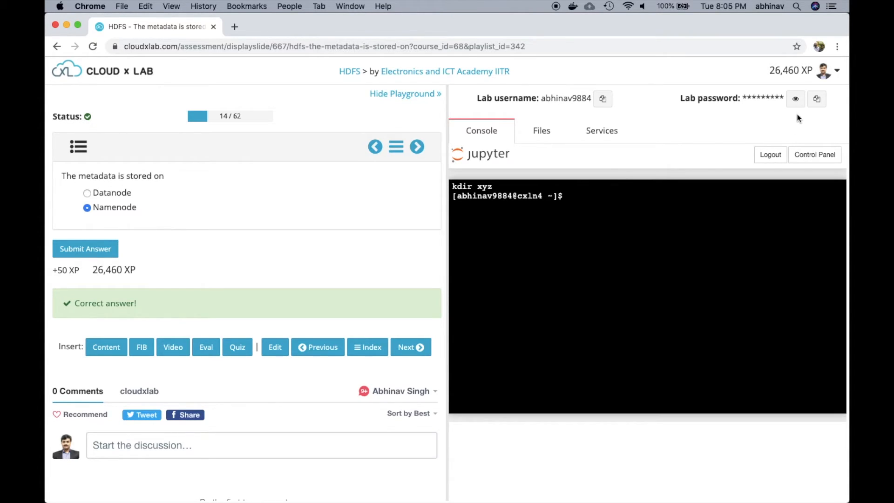
Go to My Lab from the profile menu and launch the Web Console in a new tab.
click(836, 71)
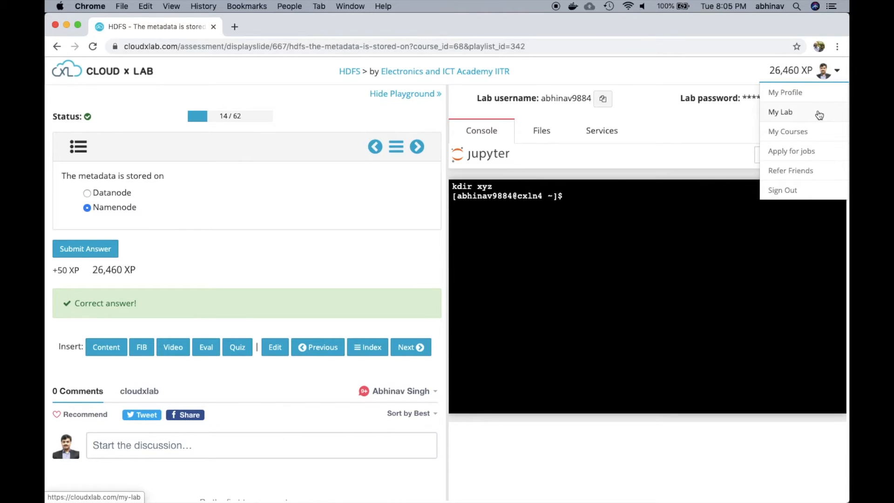
click(779, 112)
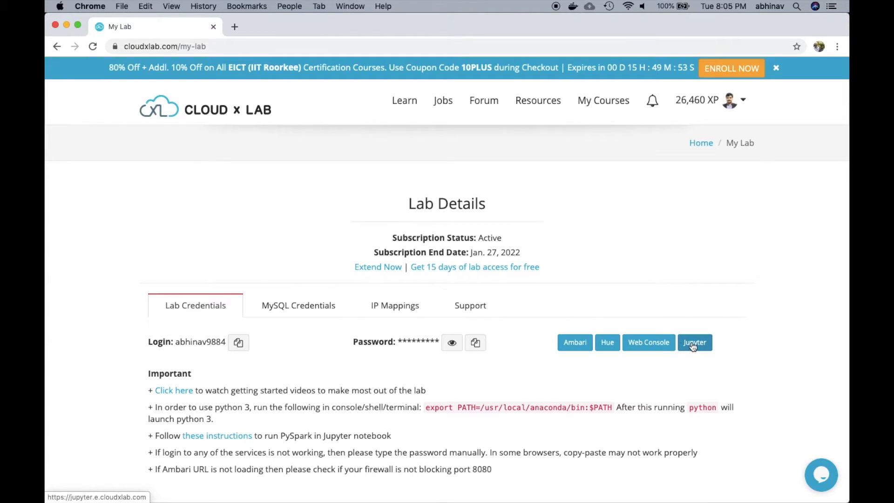
click(694, 342)
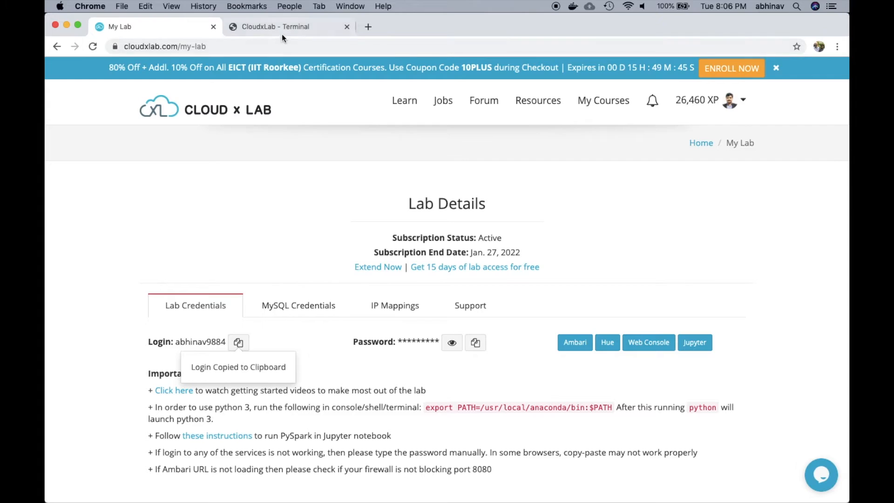
Log in to the terminal with the lab login and password, start python, and evaluate 2+2.
click(276, 26)
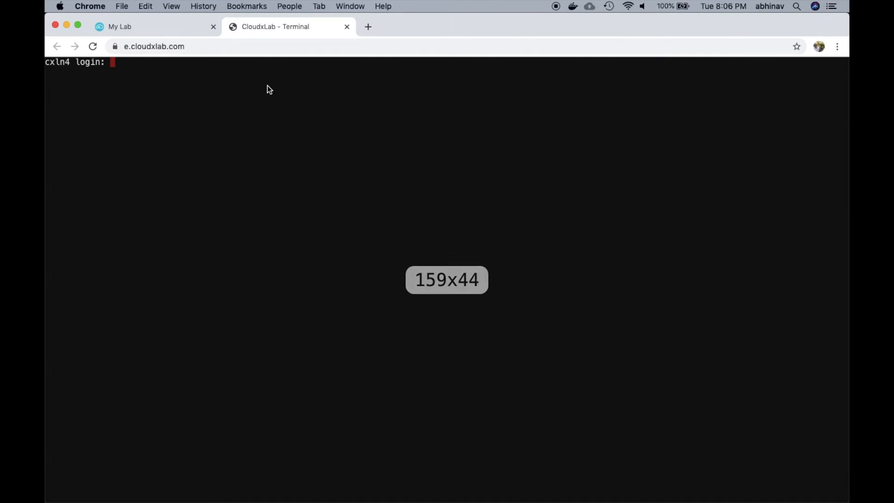
click(154, 27)
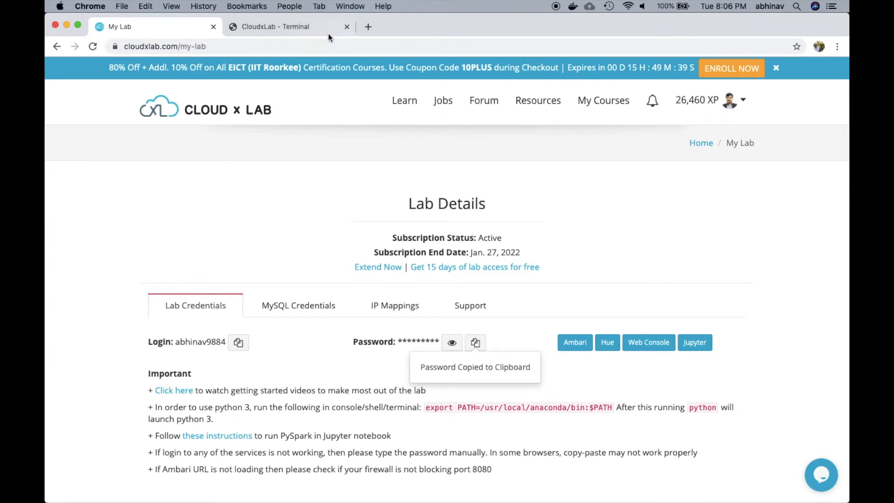
click(279, 26)
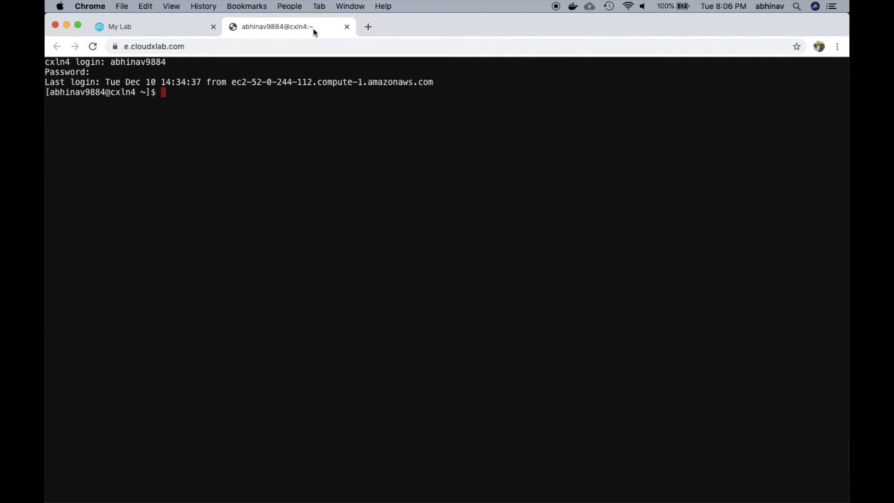
text(python)
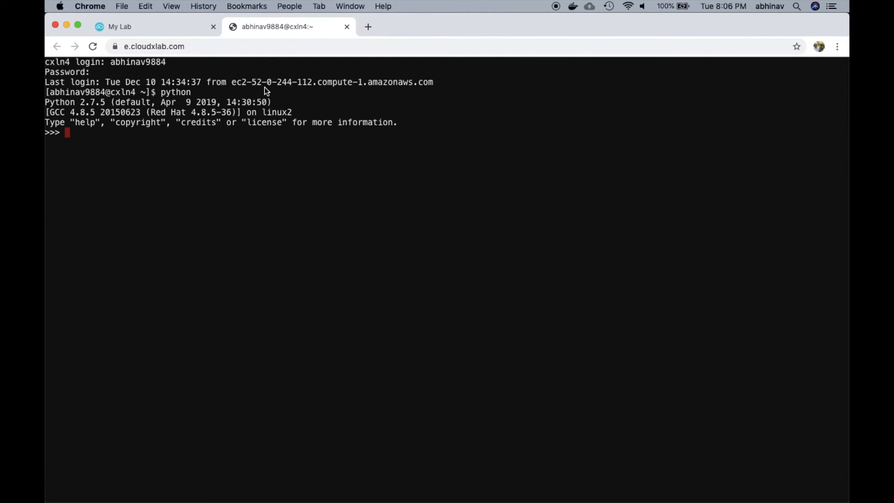
text(2+2)
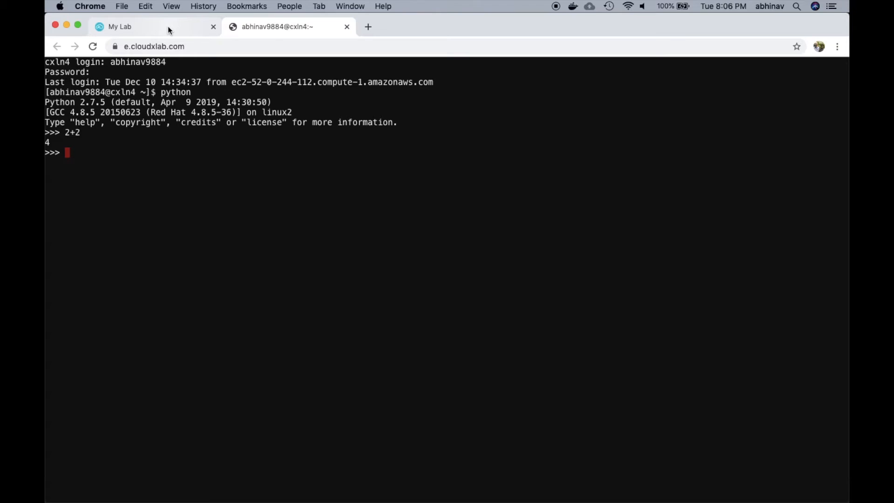
Highlight the profile location Bangalore, India and scroll to the fifteen completed topics.
click(119, 26)
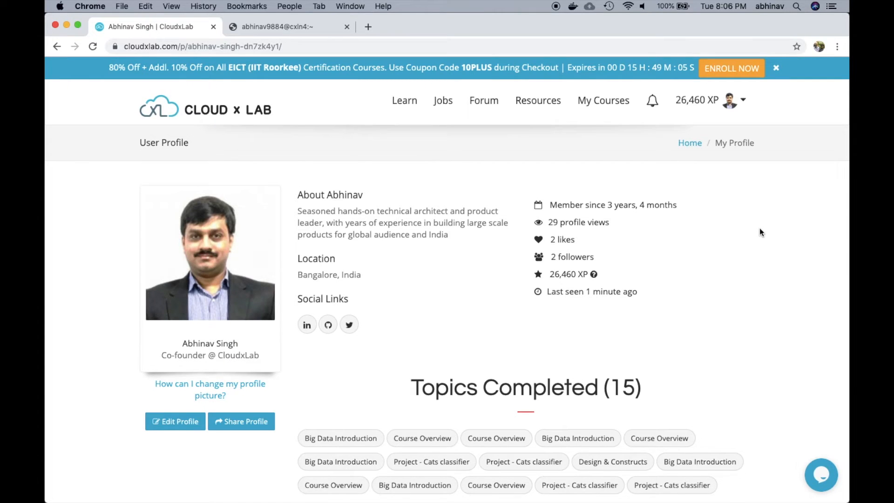
scroll(down, 3)
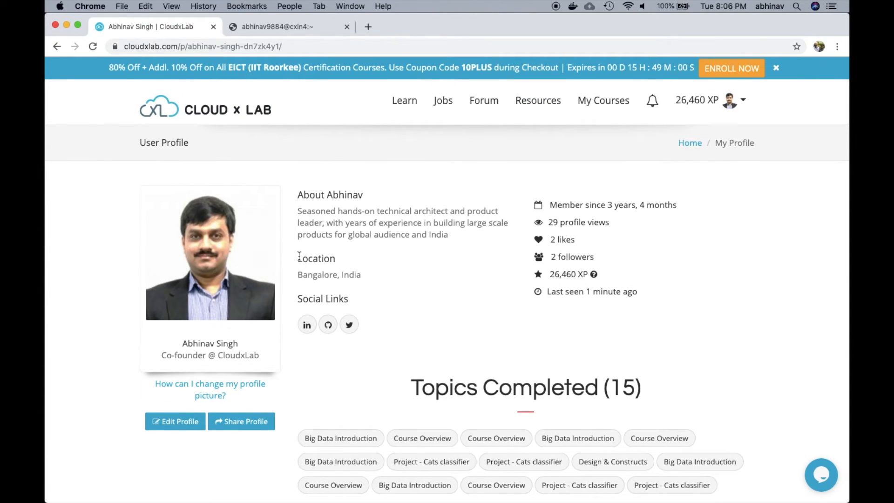
drag(297, 211, 456, 234)
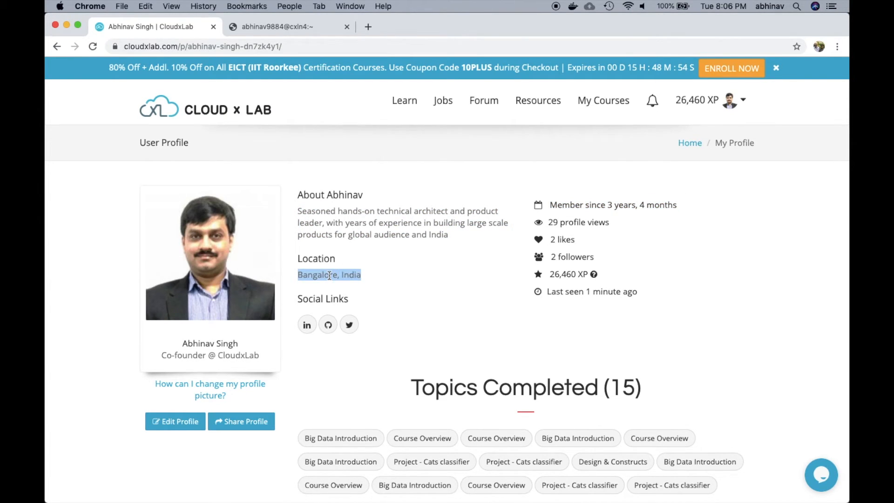
scroll(down, 3)
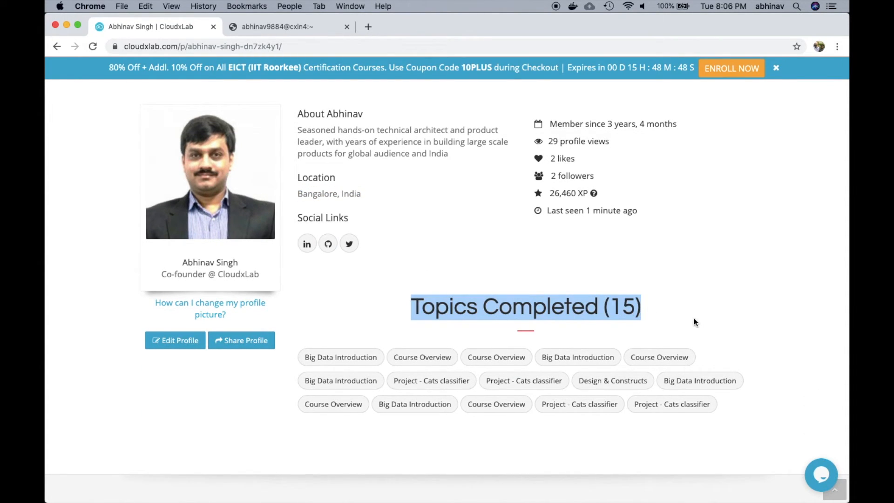
mouse_move(698, 327)
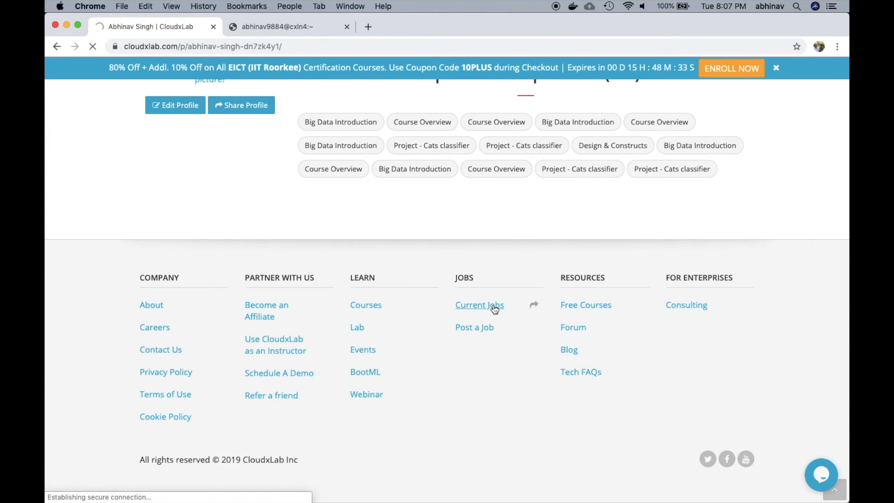
From Current Jobs, view the Ank Aha Data Scientist job and scroll to Required Skills progress.
click(479, 305)
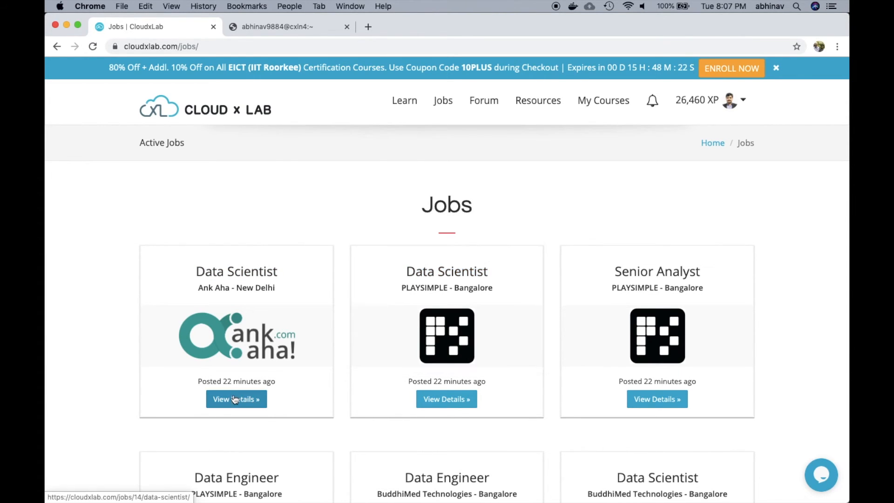
click(236, 398)
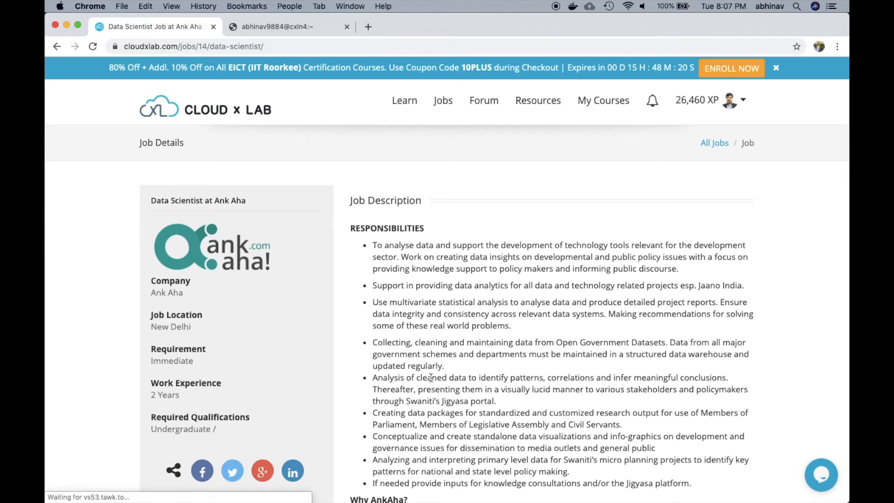
scroll(down, 3)
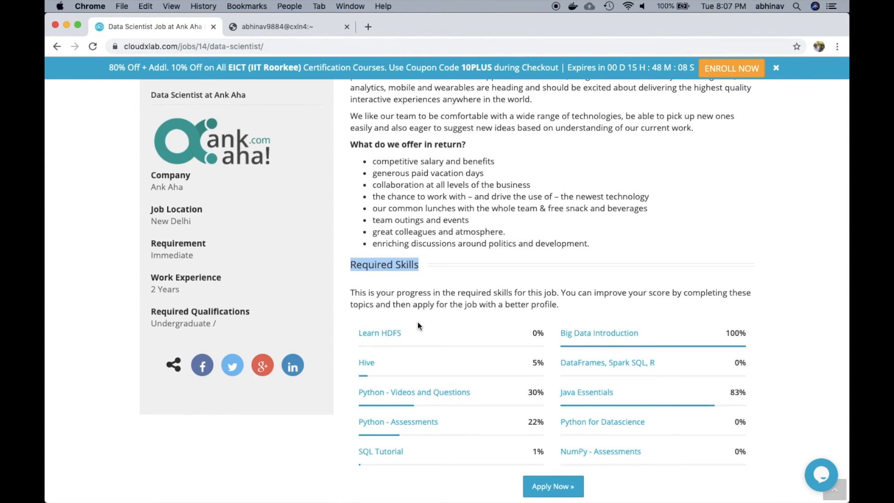
scroll(down, 3)
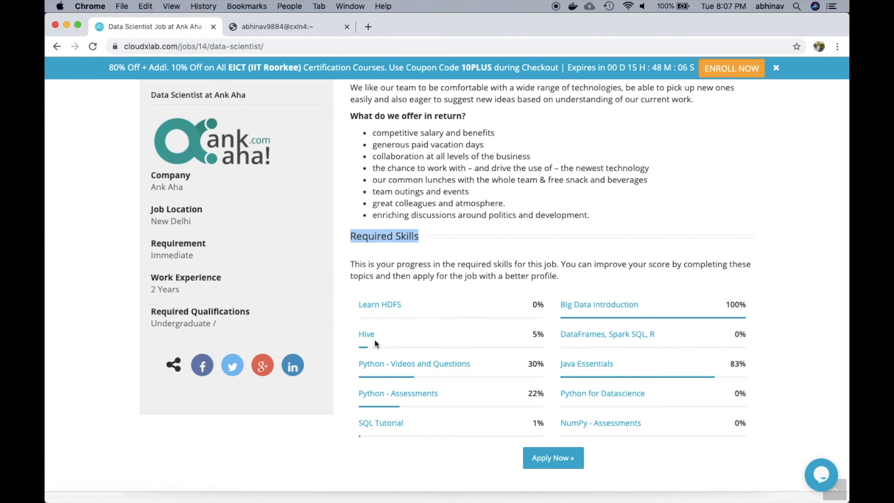
scroll(down, 3)
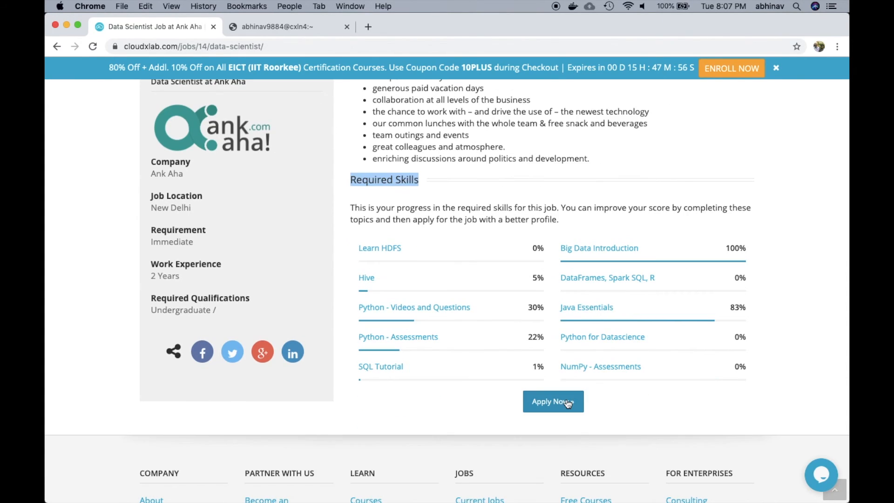
scroll(down, 3)
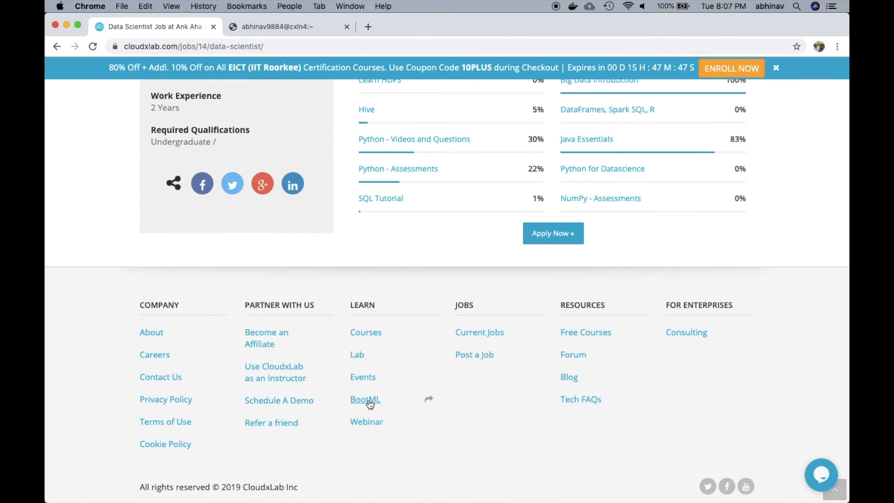
Open BootML from the footer and launch its Give It A Shot wizard.
click(365, 399)
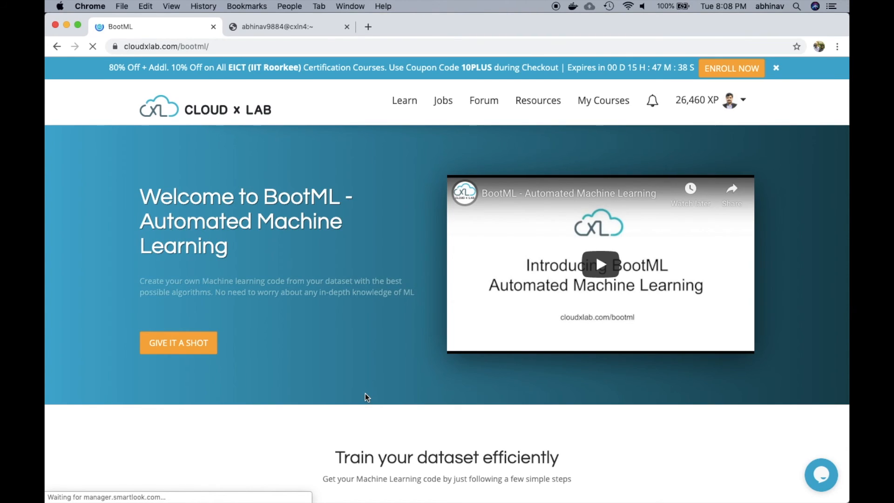
click(178, 342)
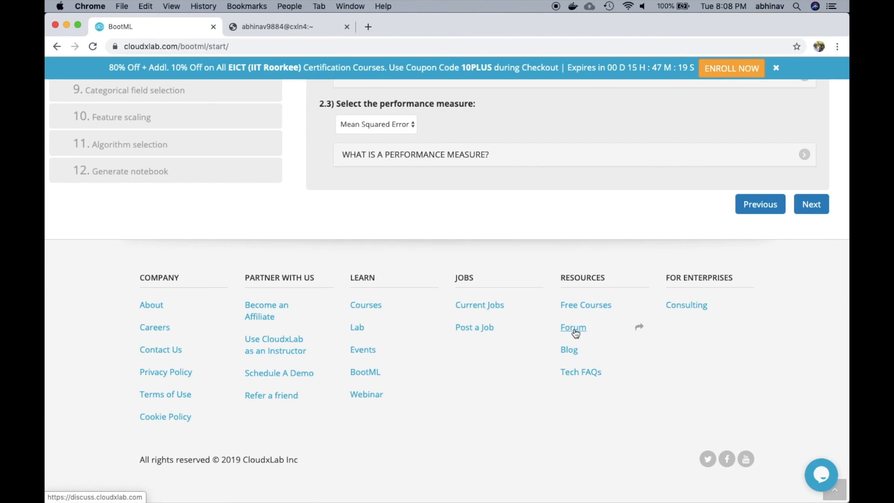
Open the Forum from the footer and scroll through the Latest topics list.
click(572, 327)
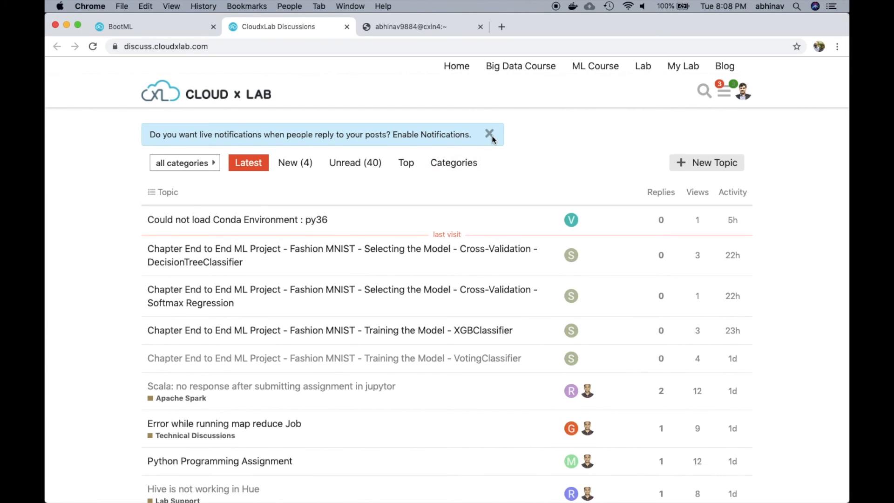
scroll(down, 3)
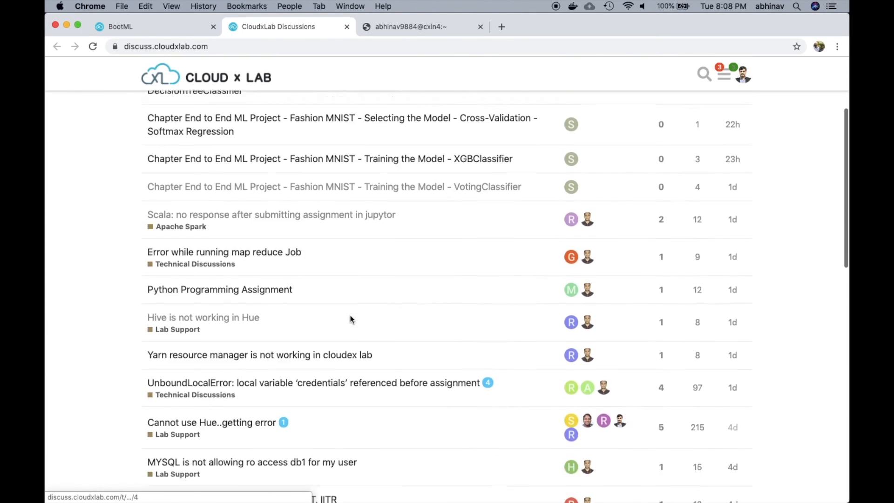
scroll(down, 3)
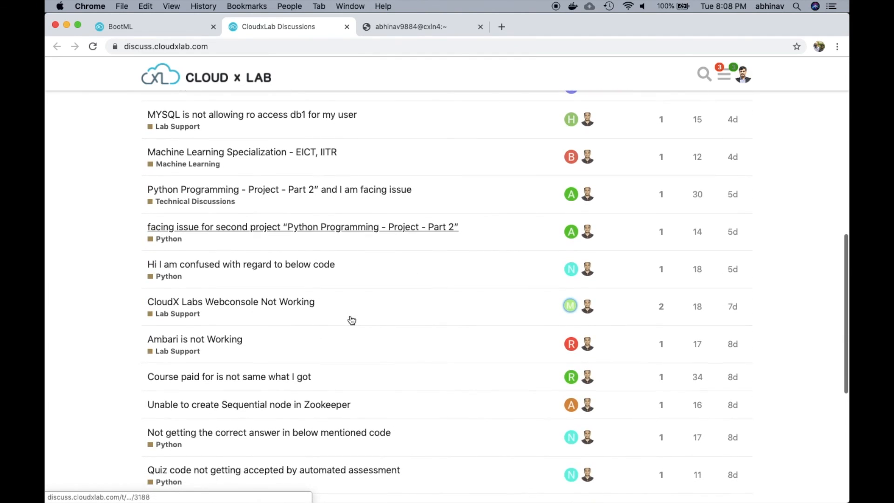
scroll(down, 3)
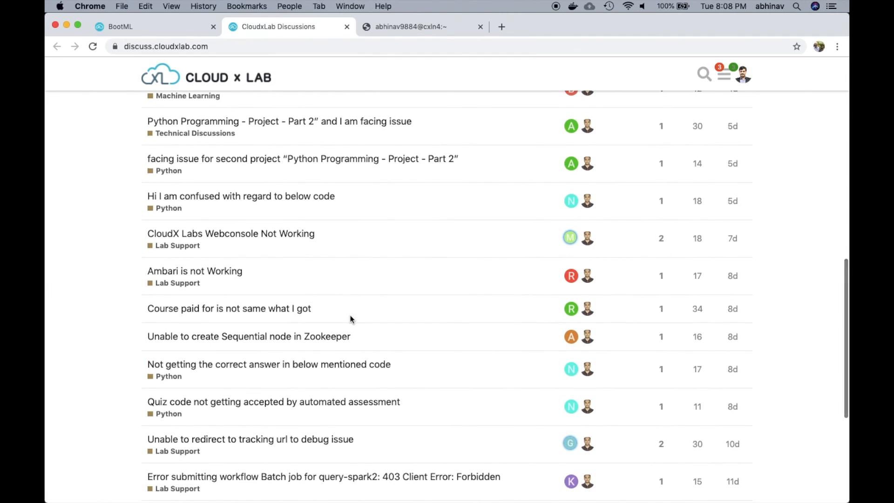